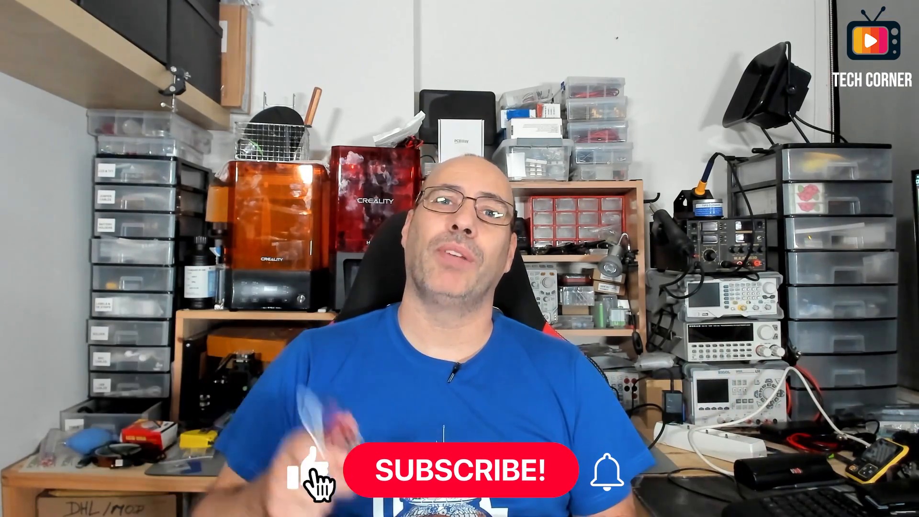
{"action": "left_click", "coordinate": [463, 469]}
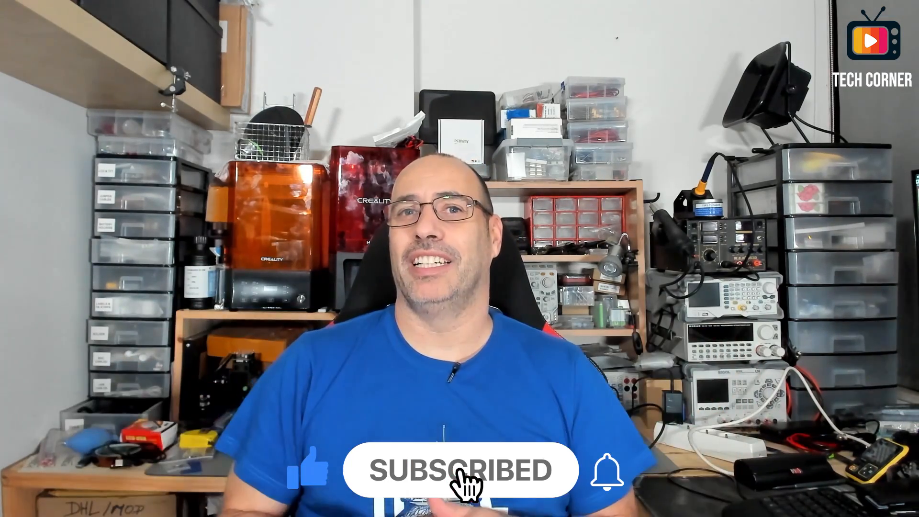